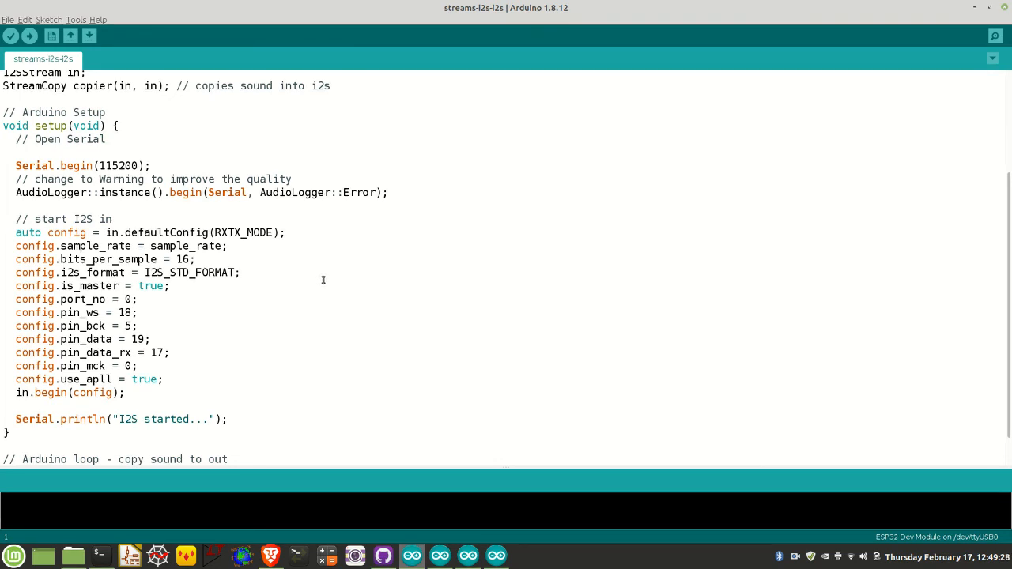
mouse_move(370, 272)
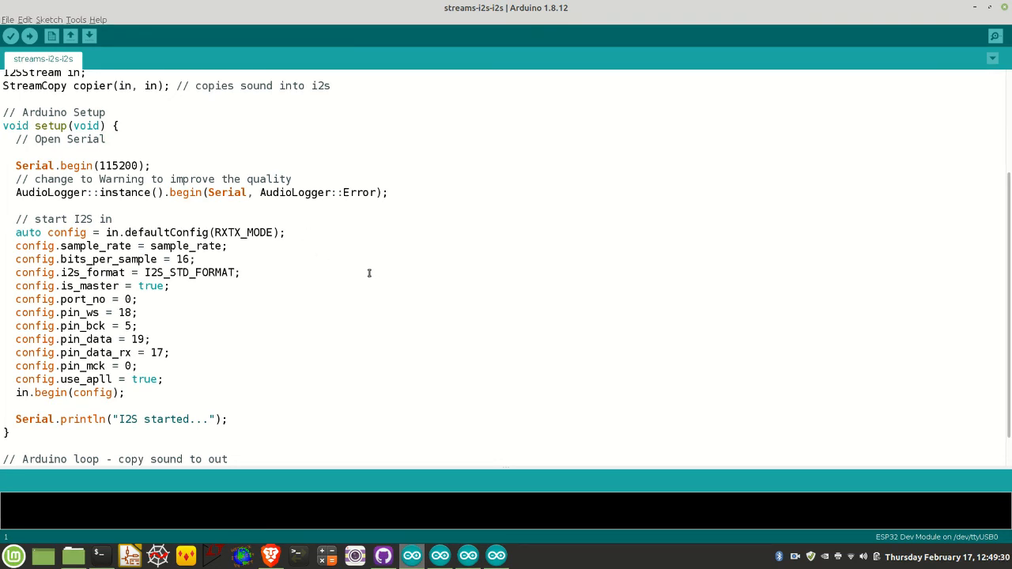
mouse_move(400, 272)
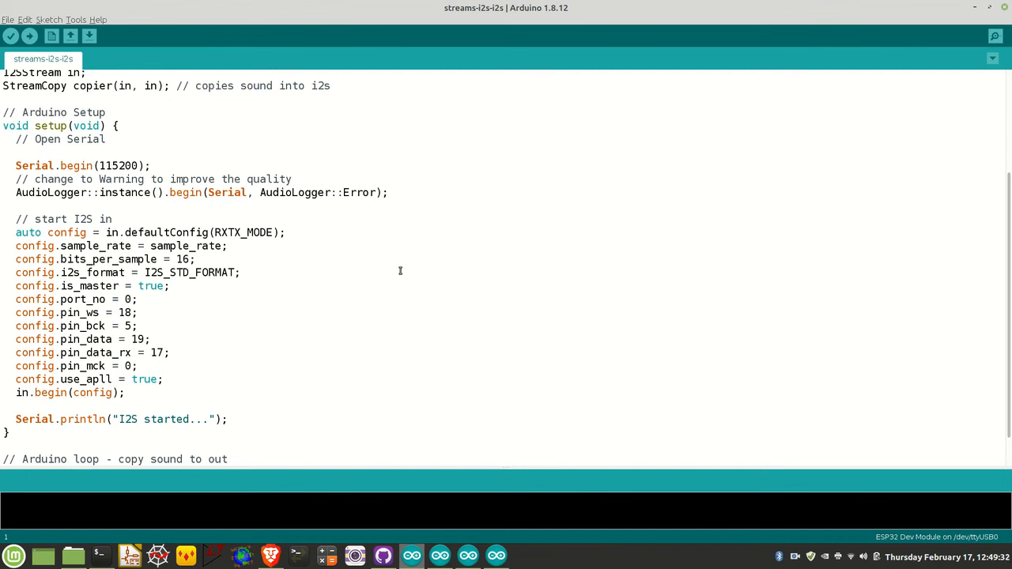
mouse_move(390, 278)
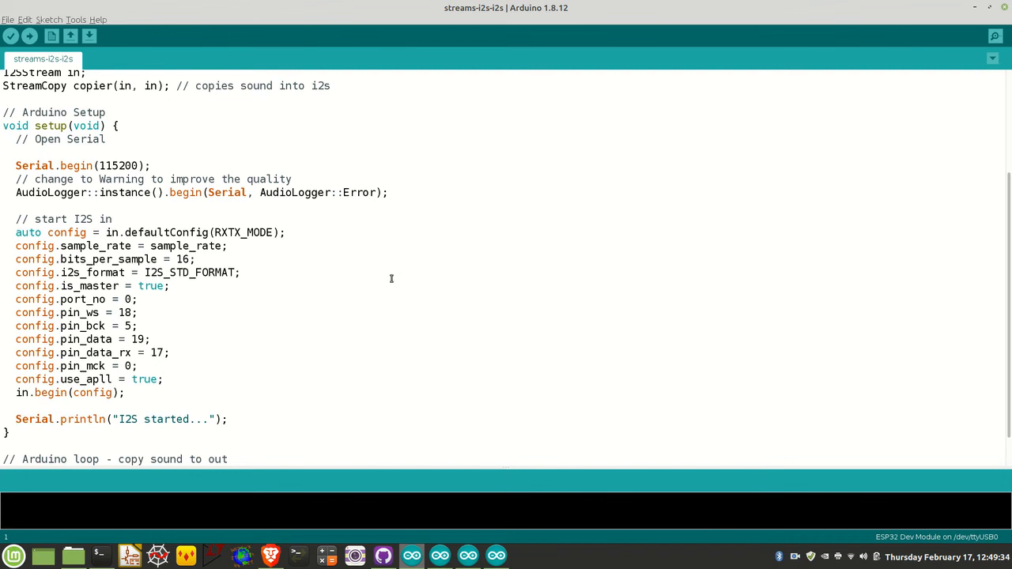
mouse_move(364, 276)
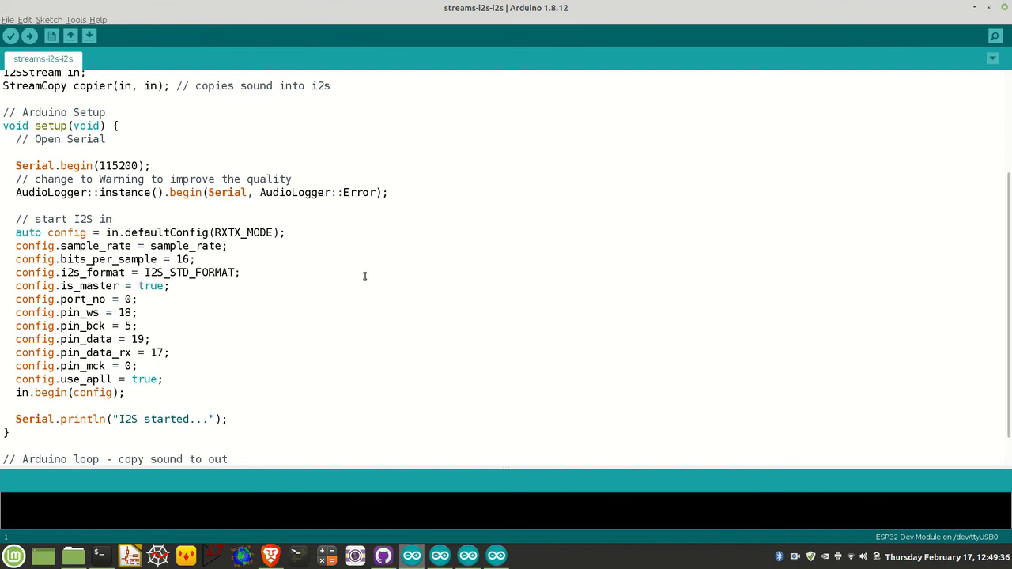
mouse_move(359, 288)
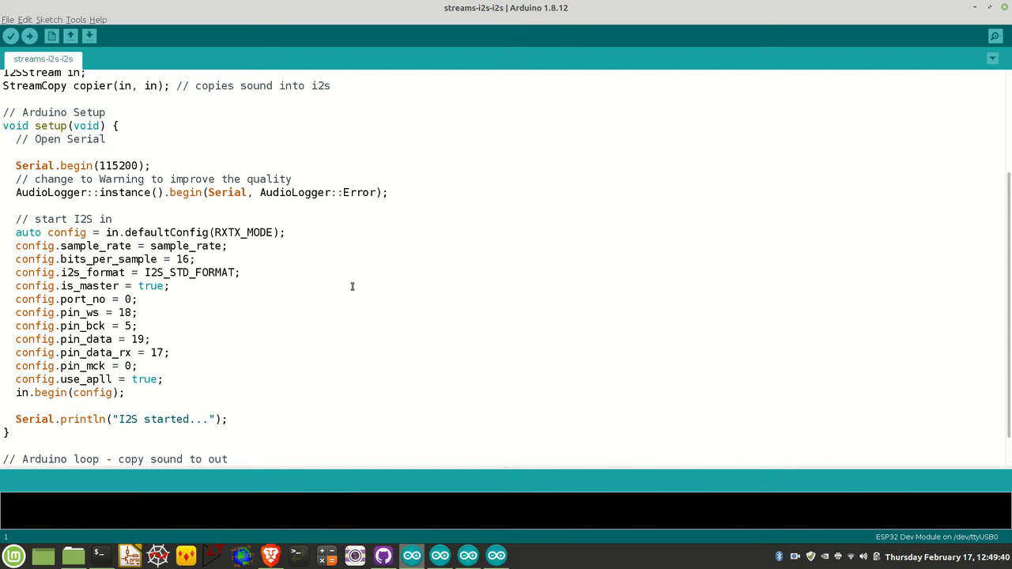
scroll(down, 3)
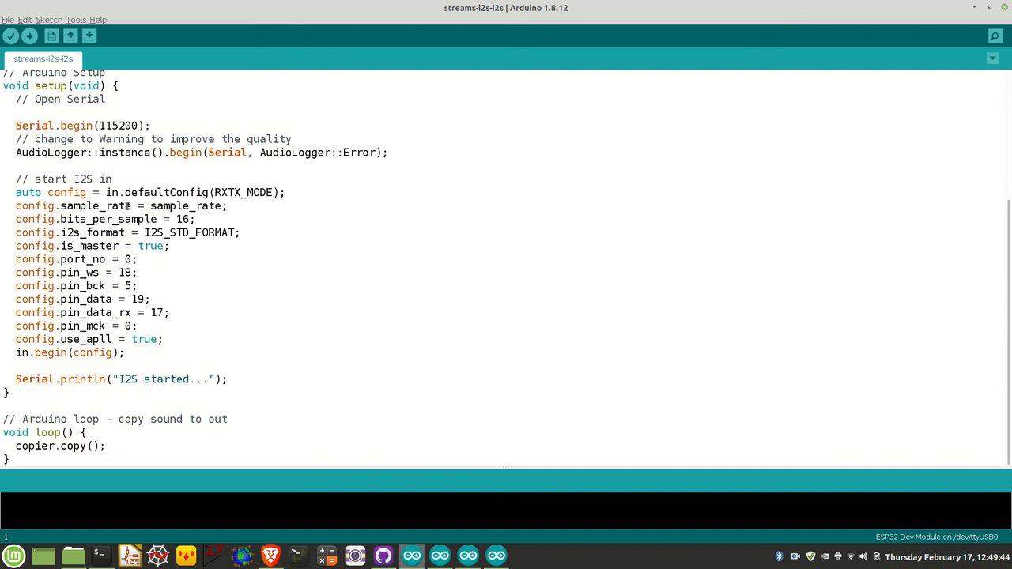
mouse_move(146, 299)
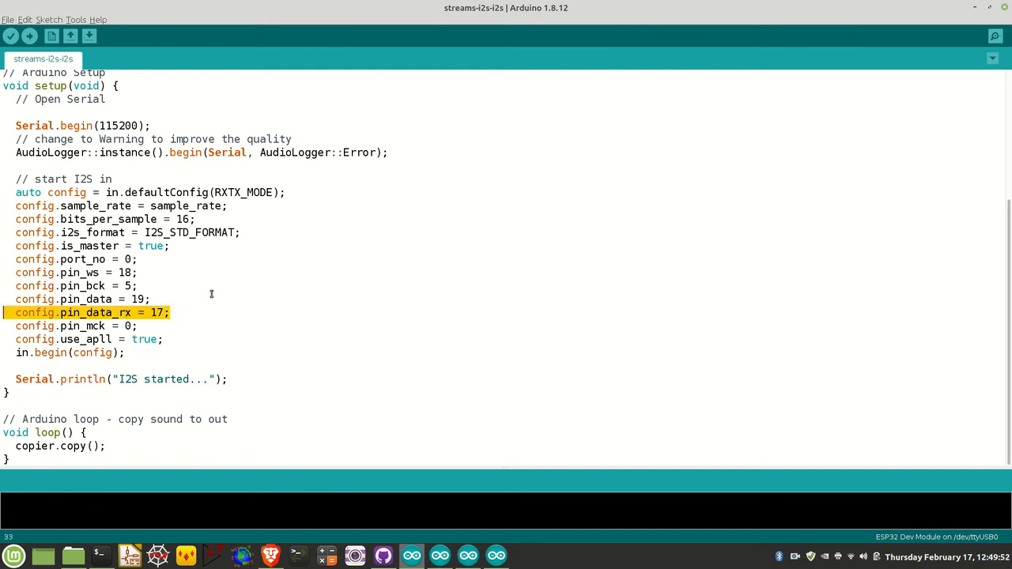
scroll(up, 3)
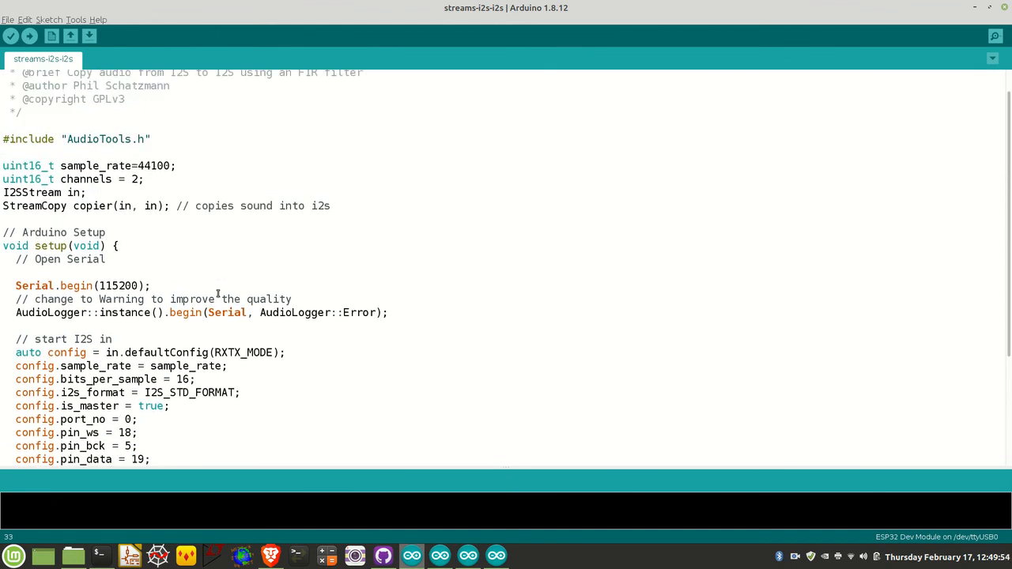
mouse_move(4, 193)
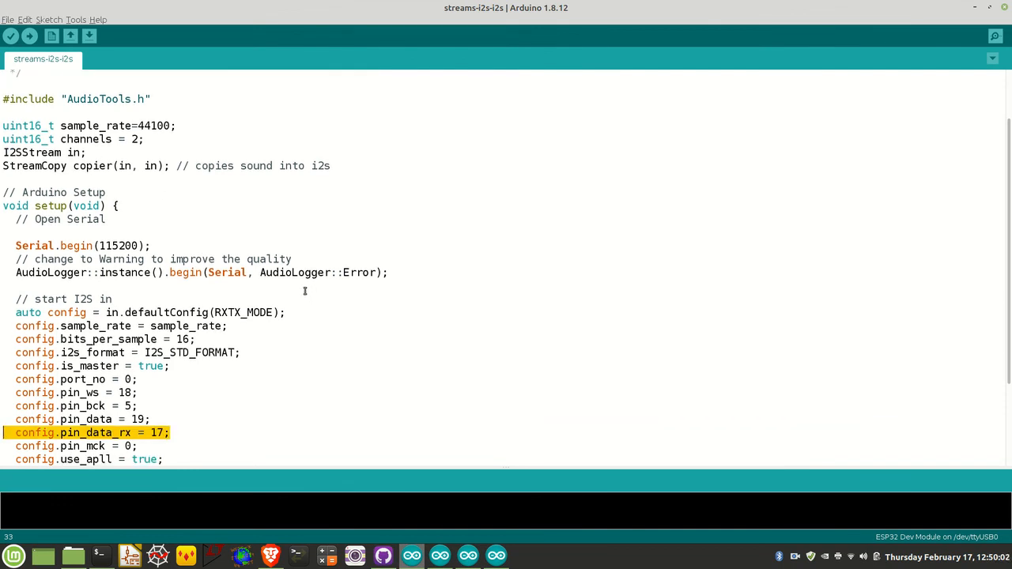
mouse_move(253, 328)
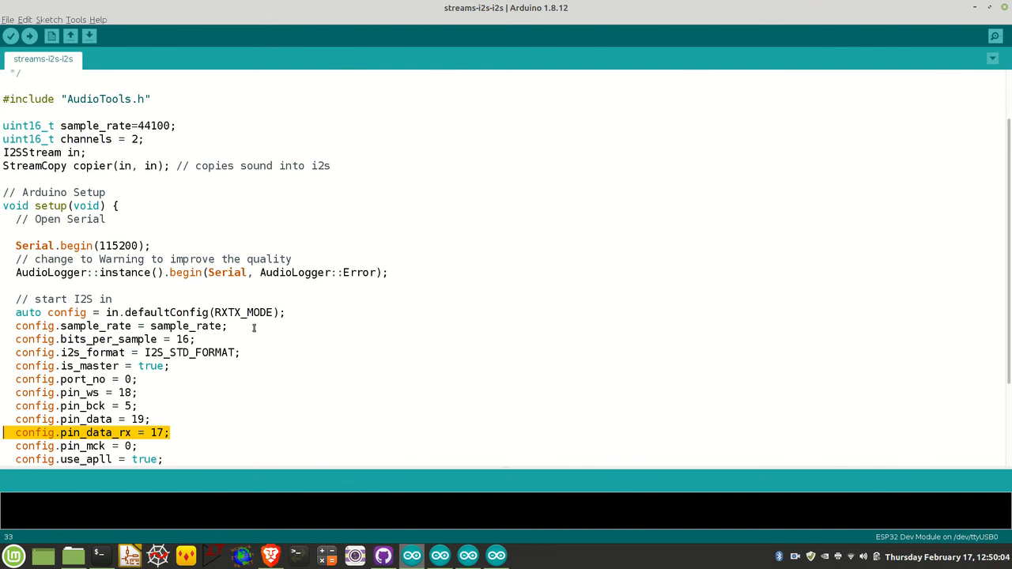
mouse_move(332, 349)
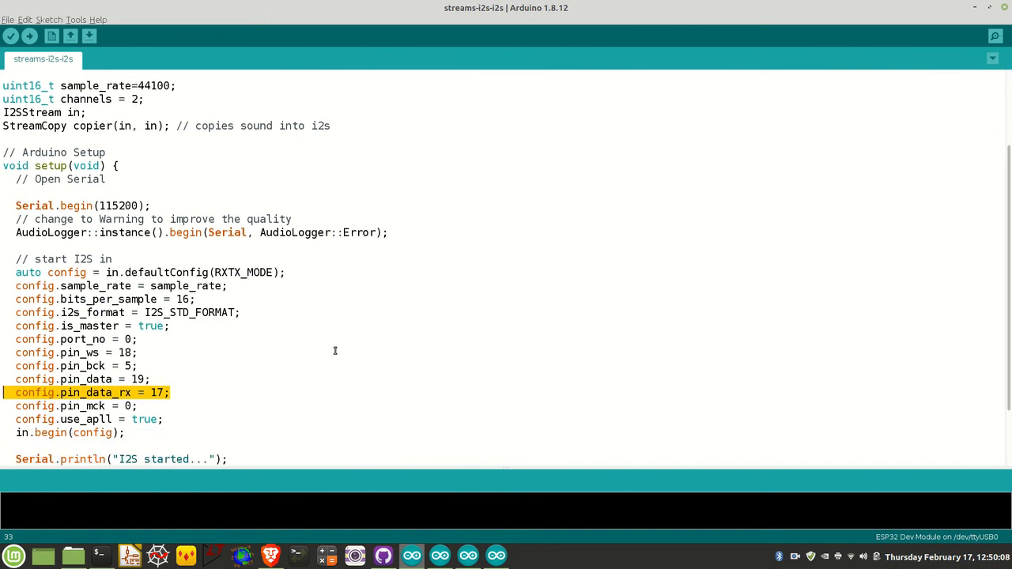
scroll(down, 3)
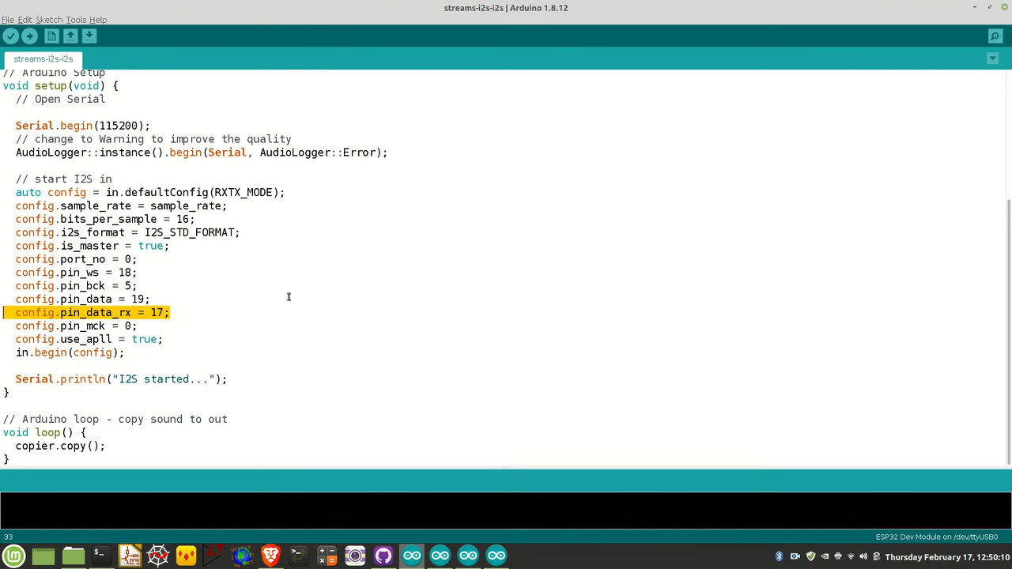
mouse_move(113, 446)
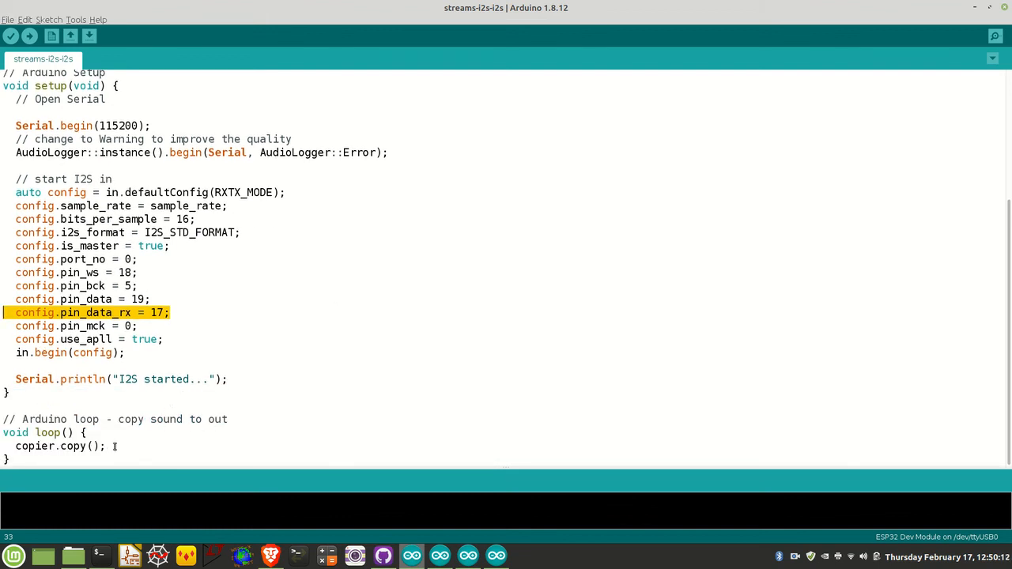
click(54, 446)
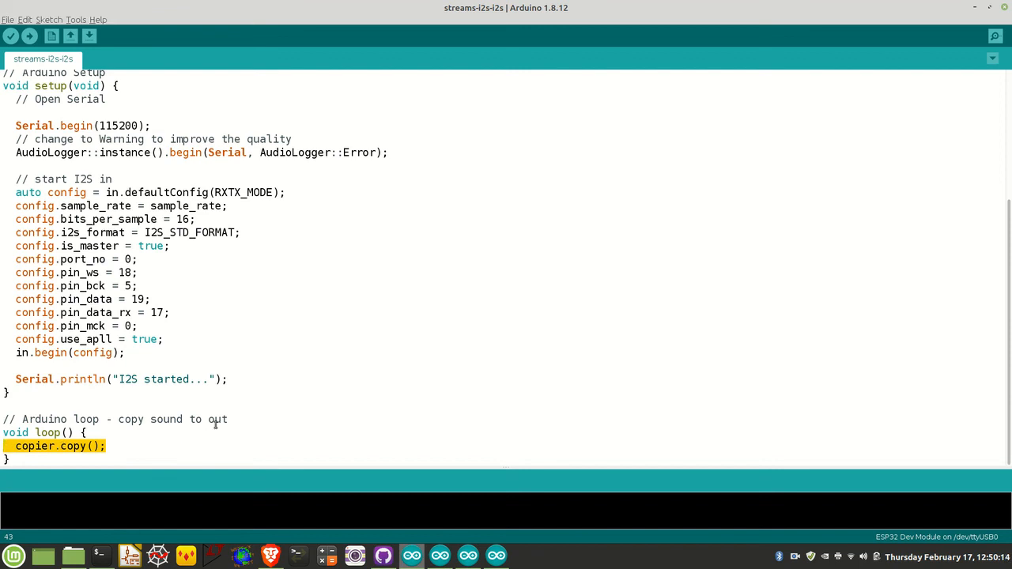
scroll(up, 3)
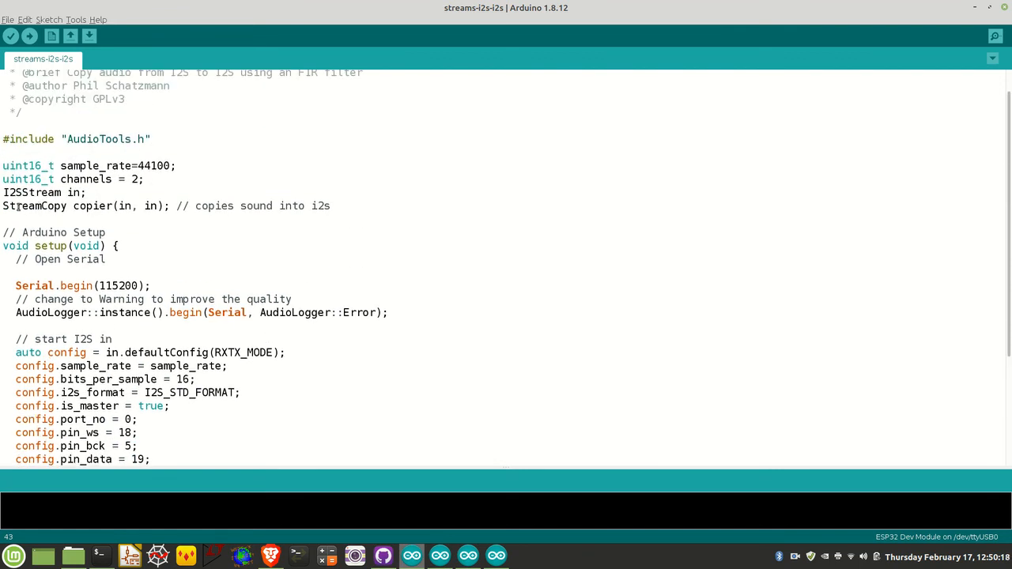
double_click(35, 205)
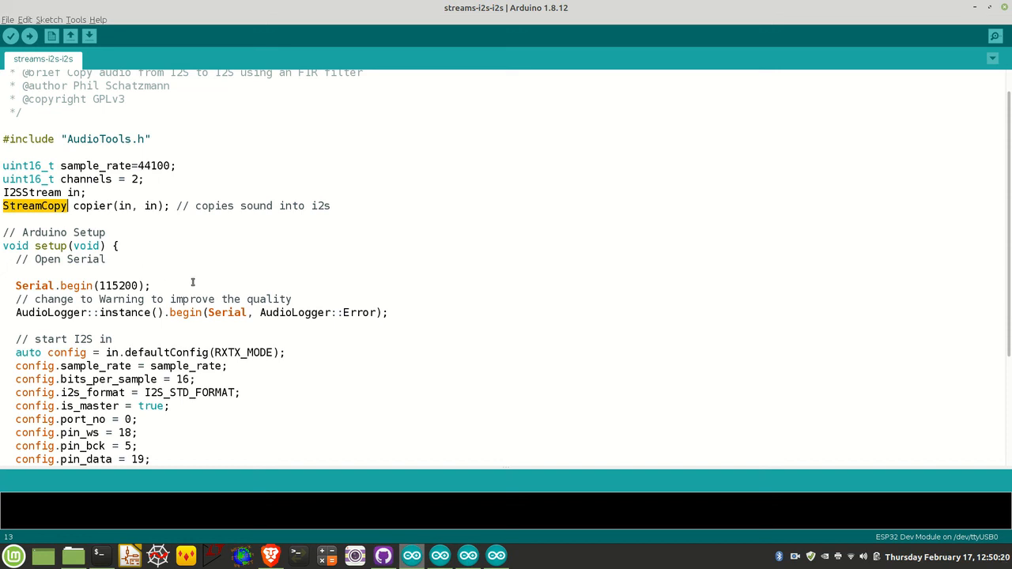
mouse_move(98, 215)
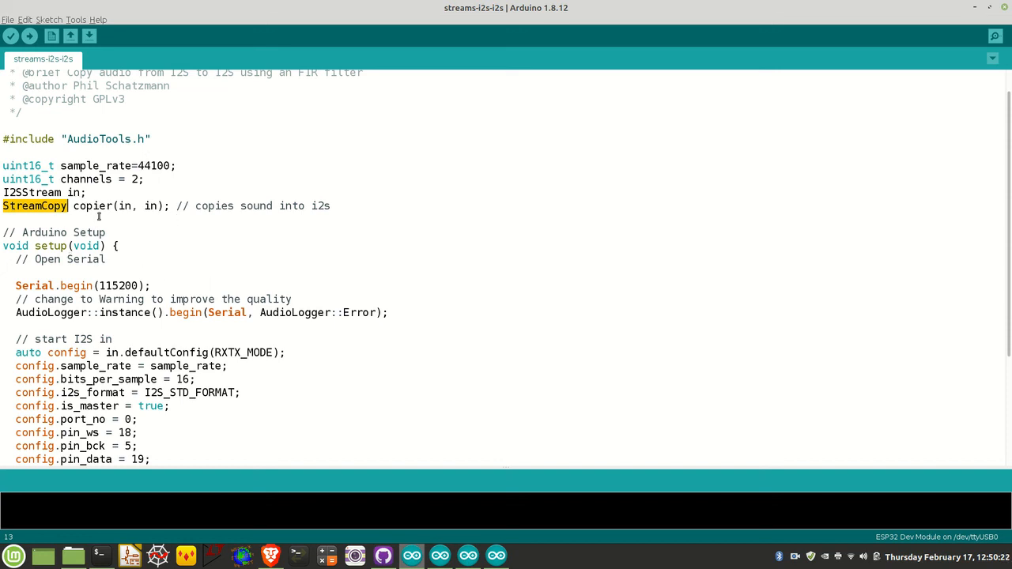
mouse_move(221, 234)
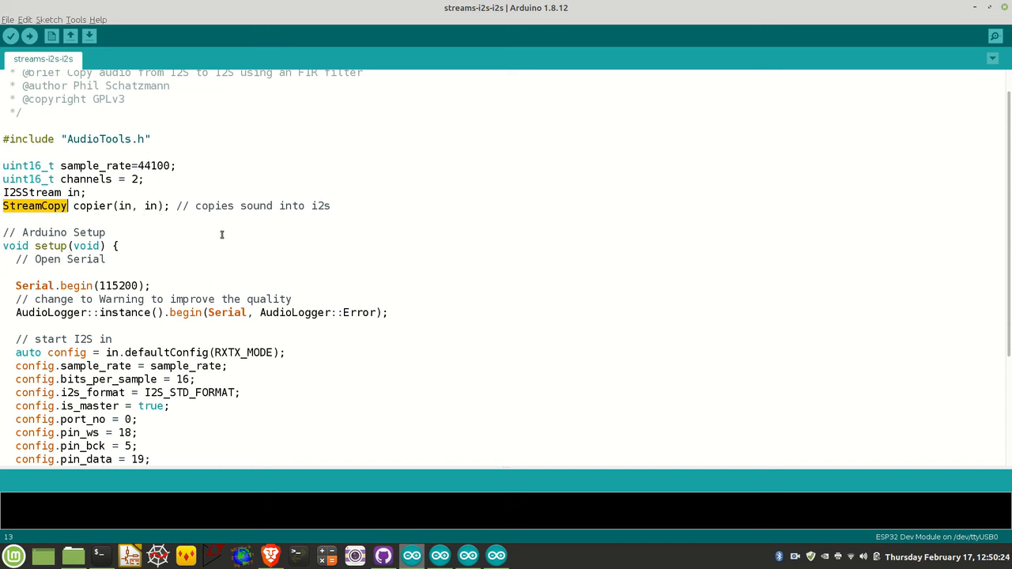
mouse_move(252, 247)
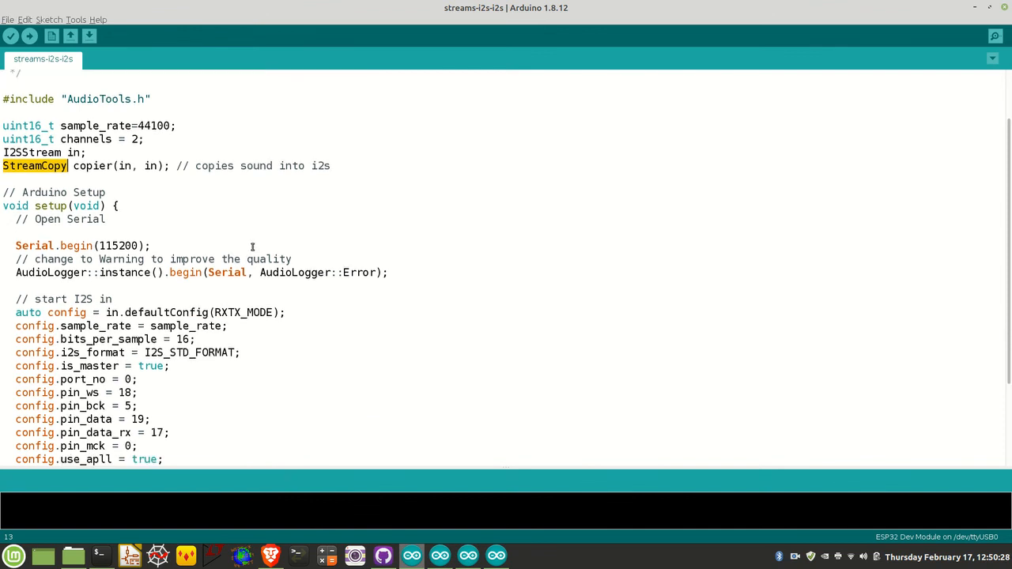
scroll(down, 3)
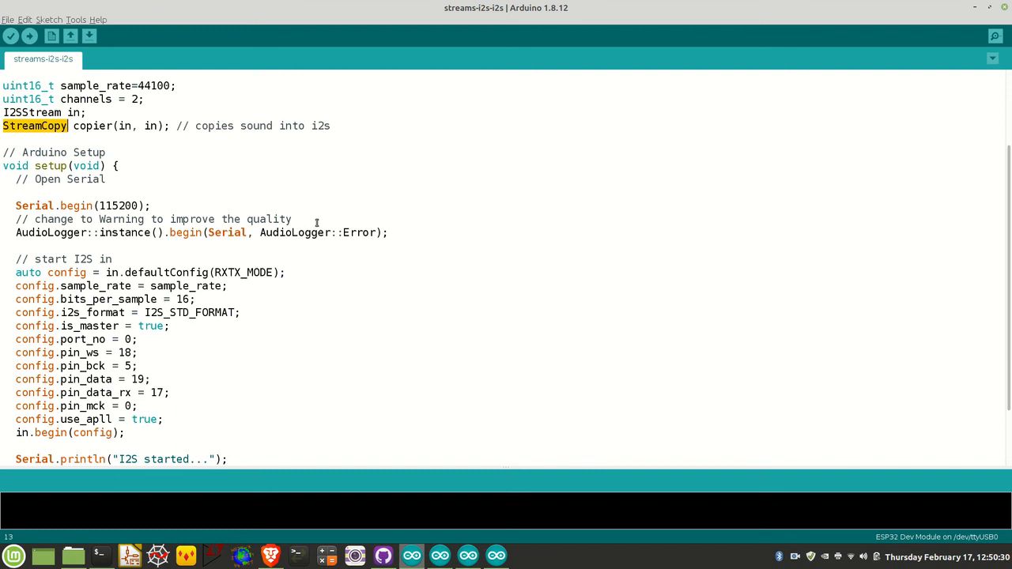
mouse_move(180, 272)
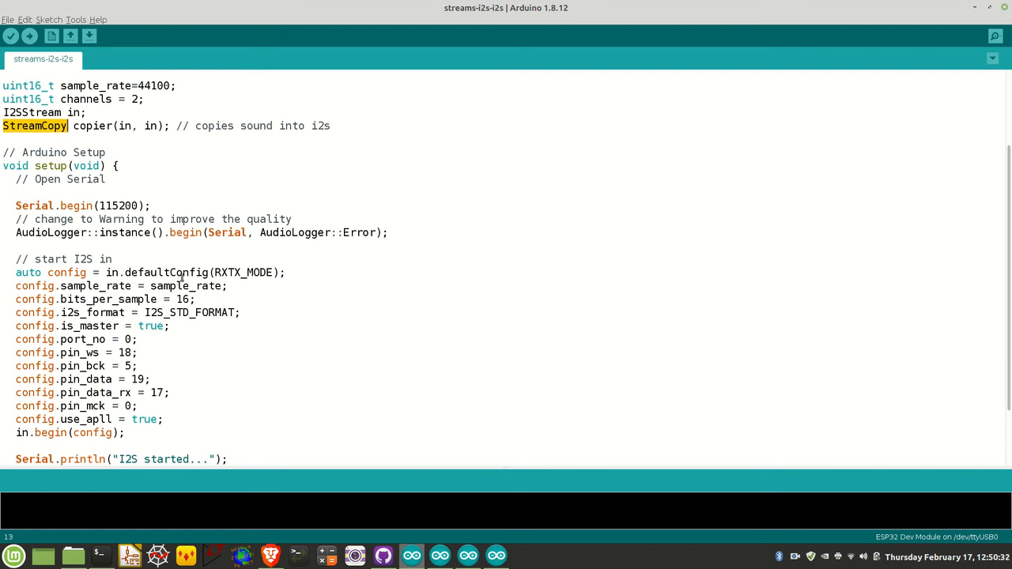